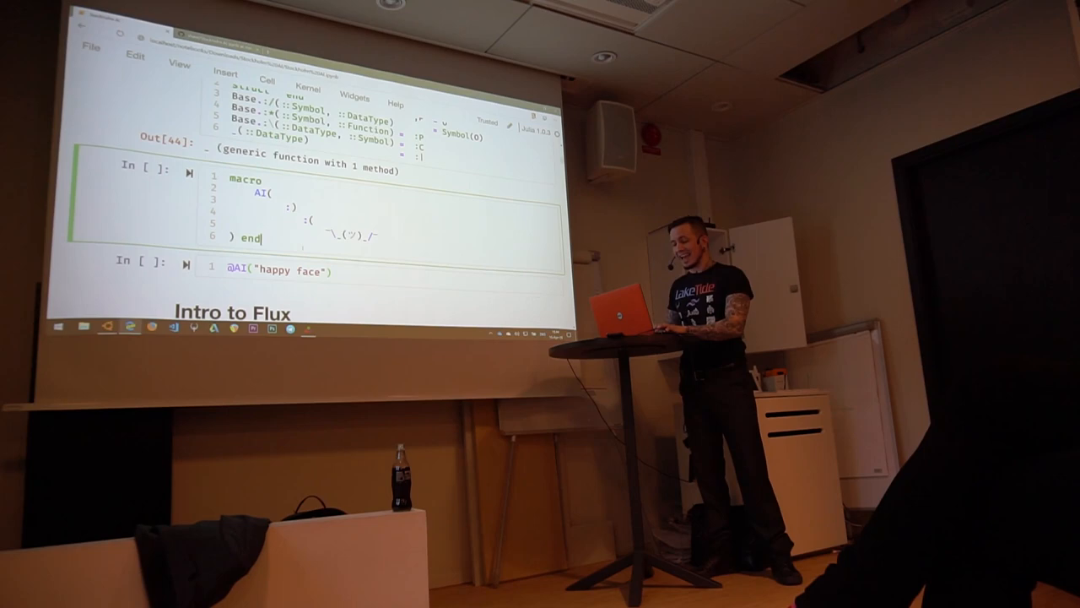
pyautogui.press('shift+enter')
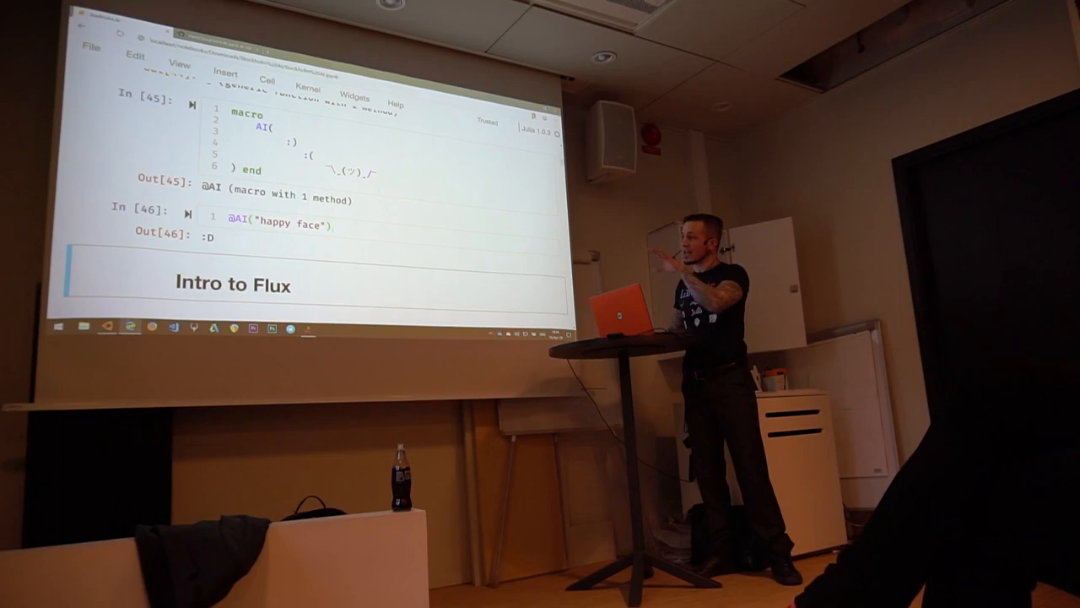
pyautogui.scroll(-3)
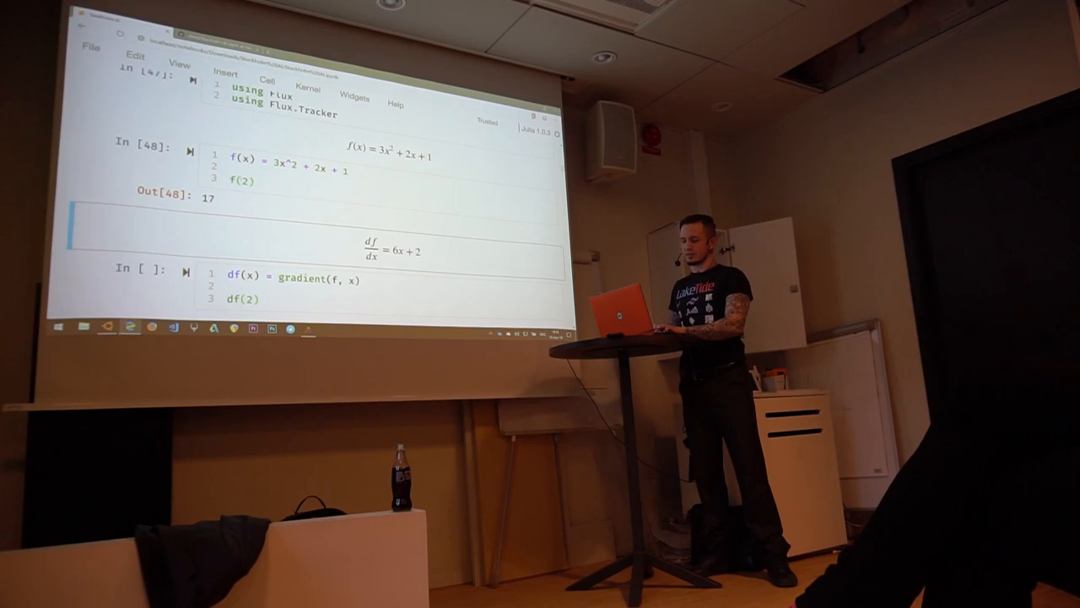
# Run the df and d2f gradient cells, getting df(2) = 14.0 and d2f(2) = 6.0.
pyautogui.scroll(-3)
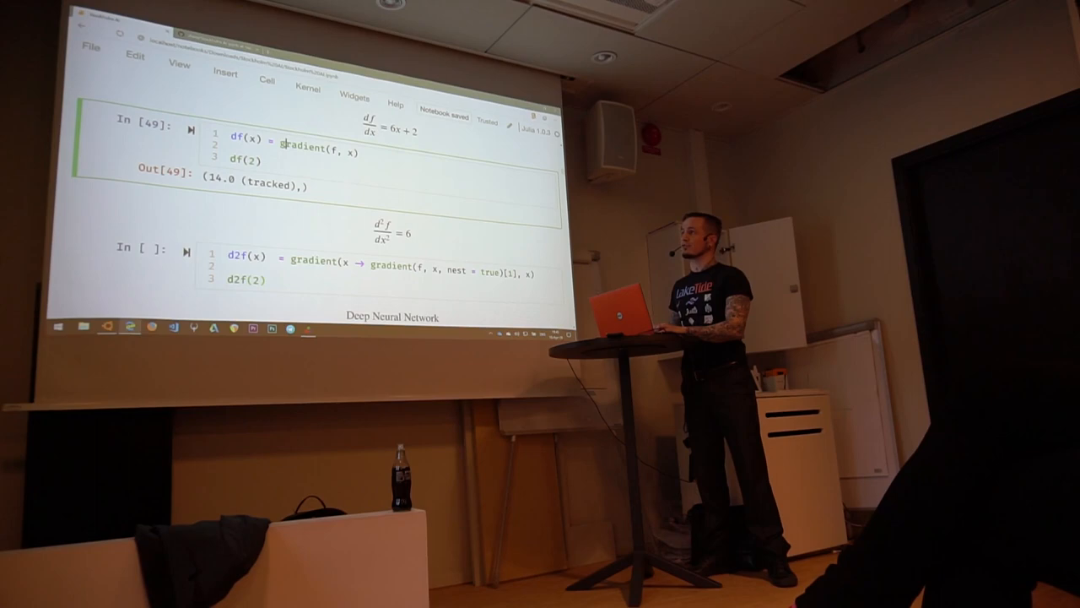
pyautogui.scroll(-3)
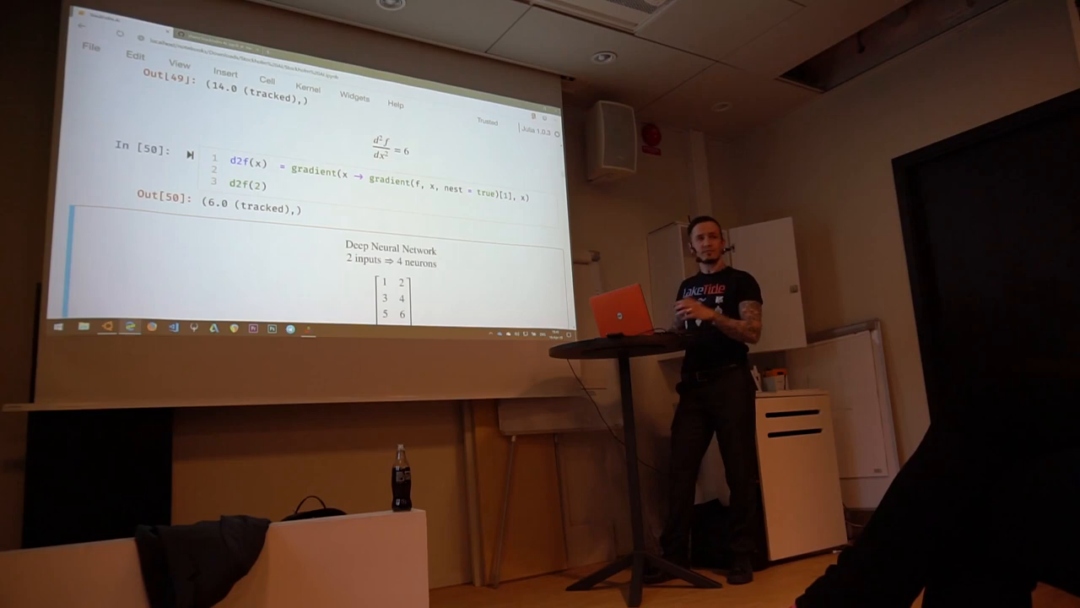
# Create the tracked random 4×2 param array x and display x.data and zero x.grad.
pyautogui.scroll(-3)
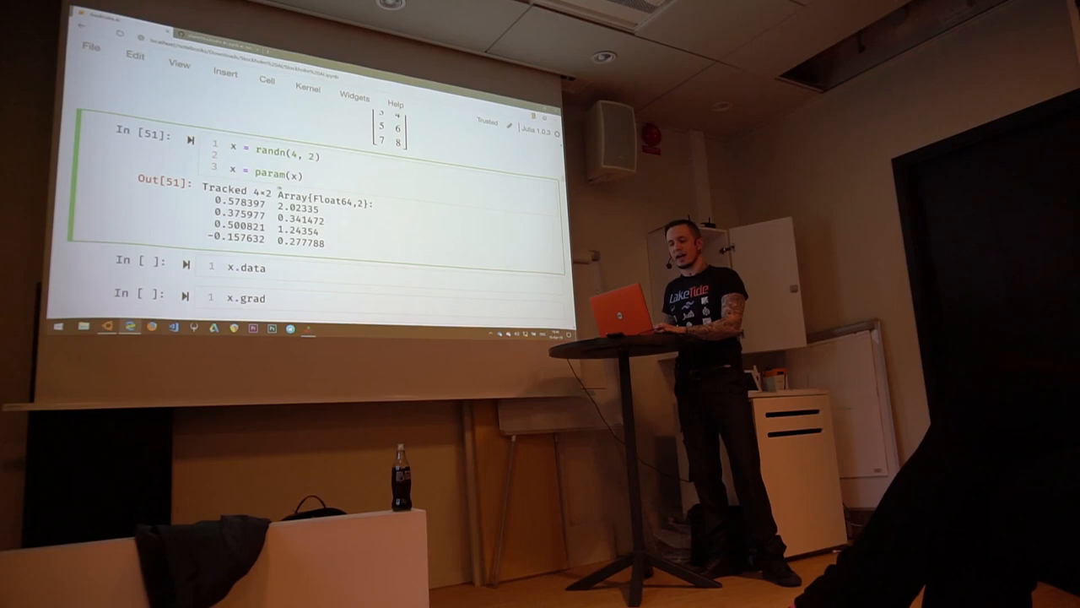
pyautogui.press('shift+enter')
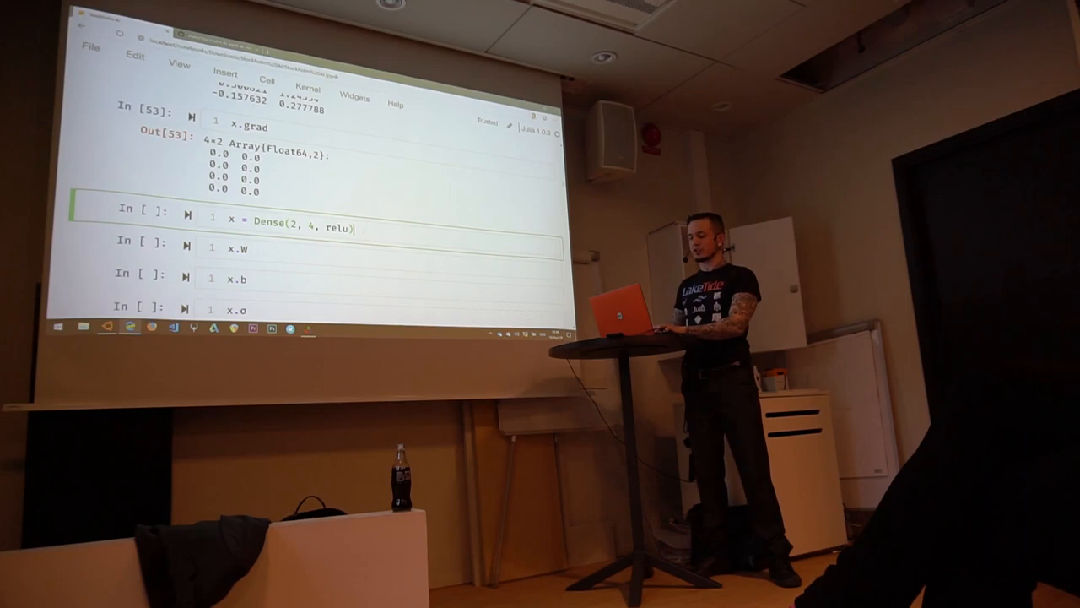
# Build a Dense(2, 4, relu) layer and show its 4×2 weights and zero biases.
pyautogui.press('shift+enter')
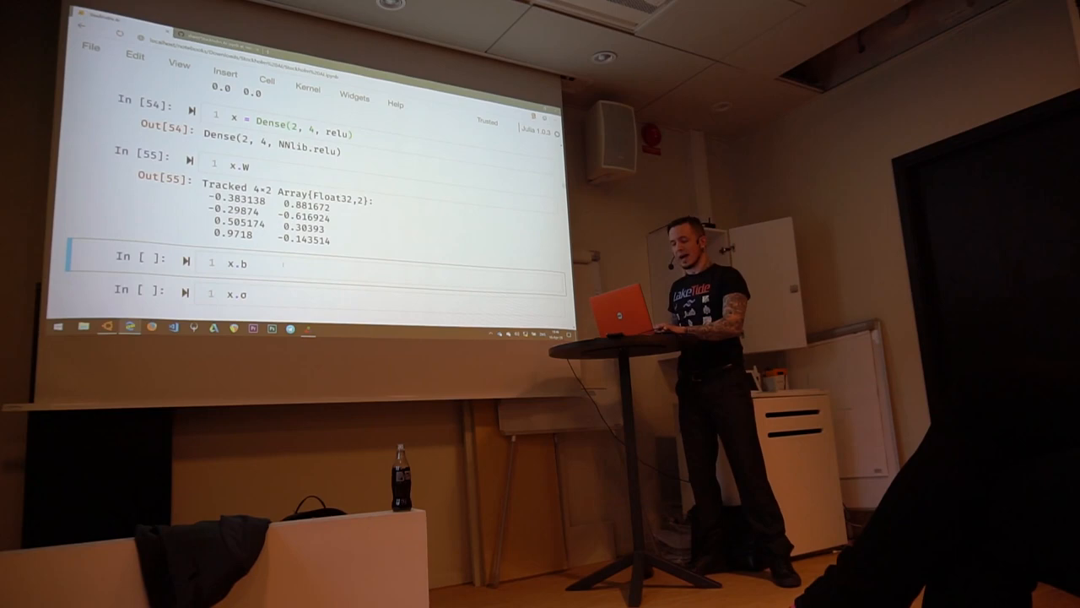
pyautogui.press('shift+enter')
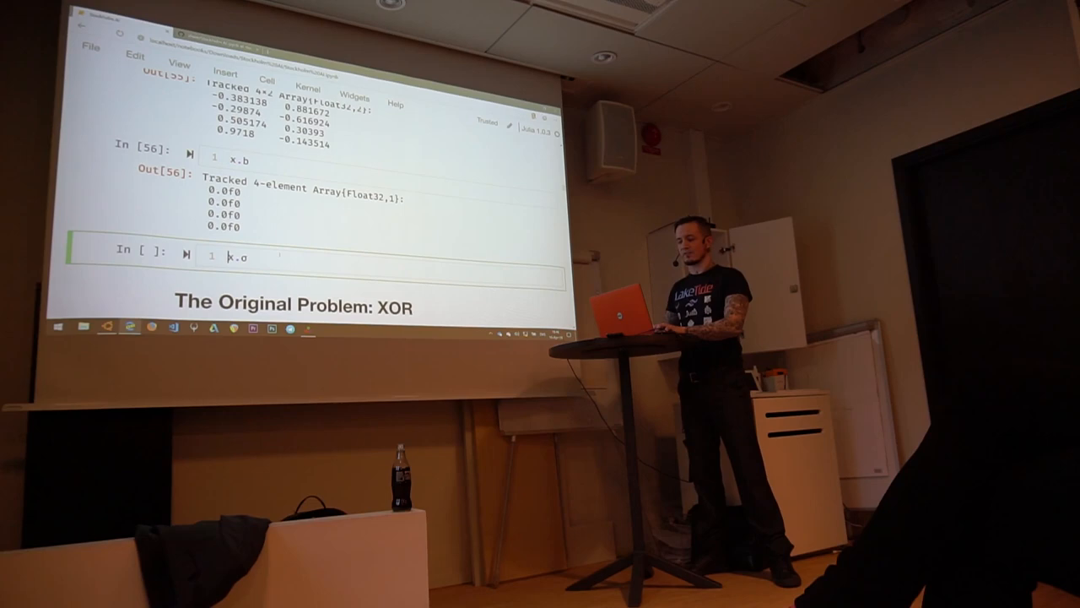
# Load ProgressMeter, CuArrays and Makie for the XOR example.
pyautogui.scroll(-3)
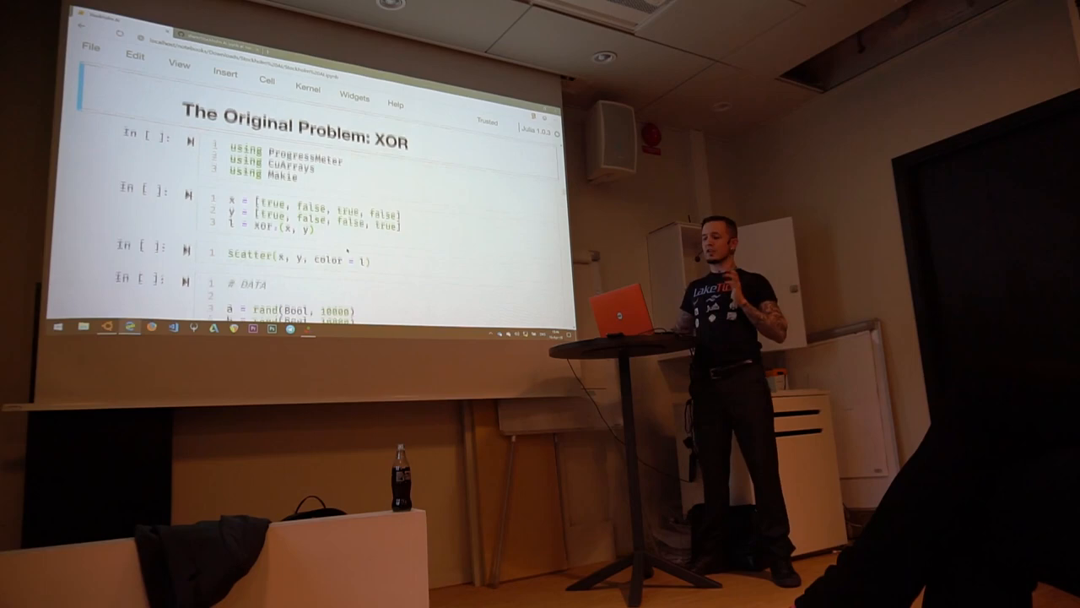
pyautogui.scroll(-3)
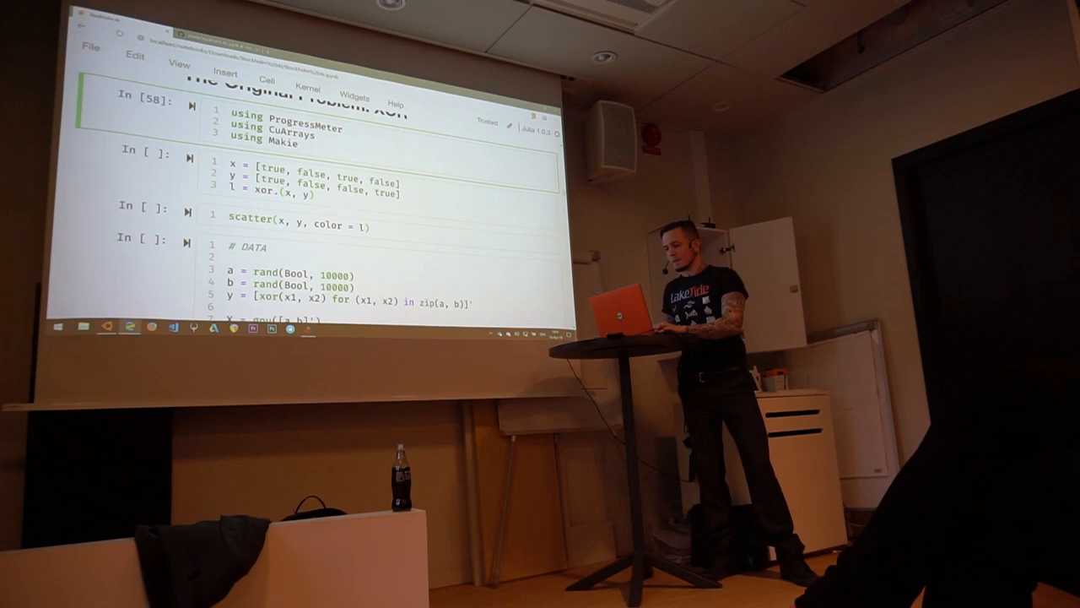
pyautogui.press('shift+enter')
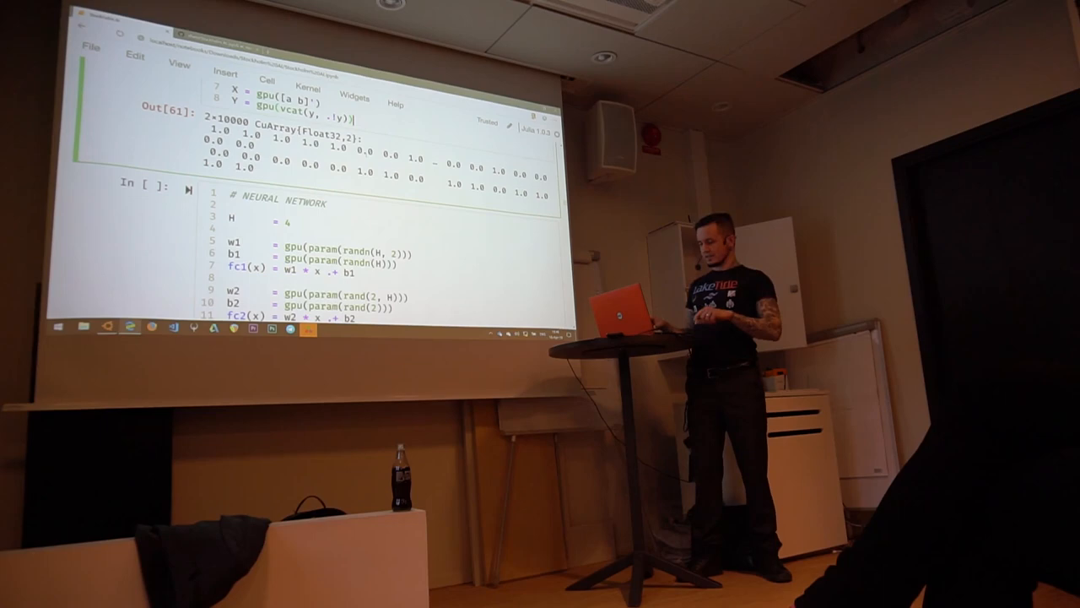
# Generate 10000 random XOR samples and move X and Y to the GPU.
pyautogui.scroll(-3)
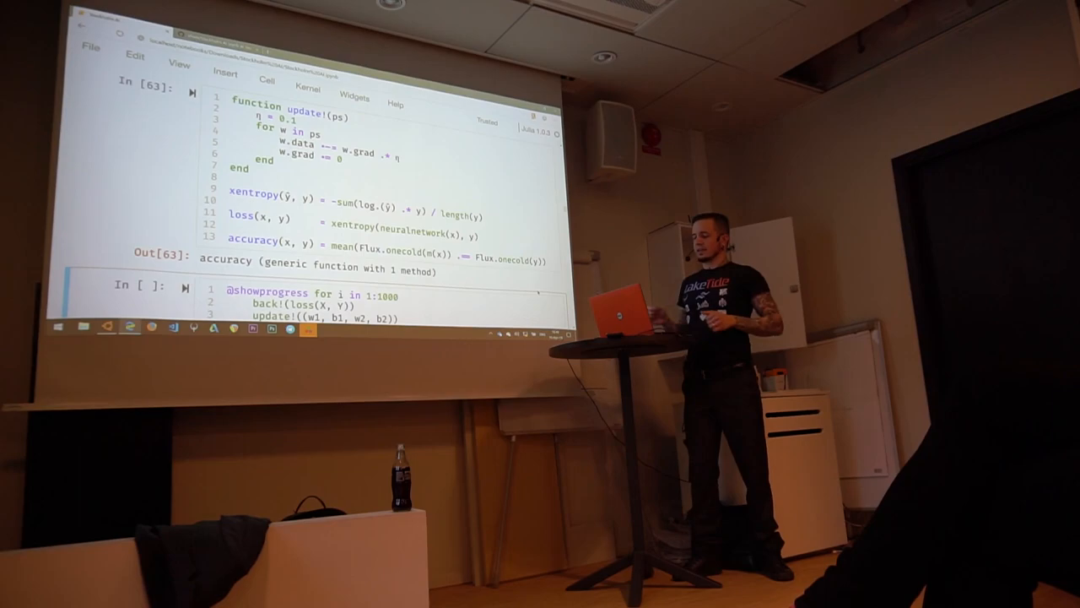
# Define the network, update!, loss and accuracy, then start the 1000-iteration training loop.
pyautogui.scroll(-3)
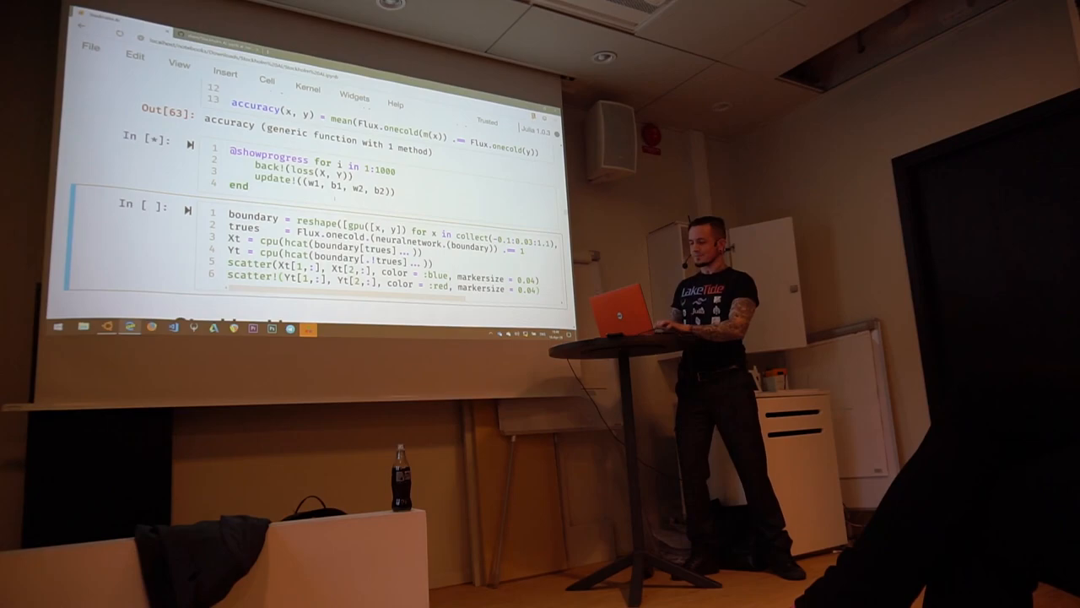
# Plot the XOR network's decision boundary as blue and red scatter points.
pyautogui.scroll(-3)
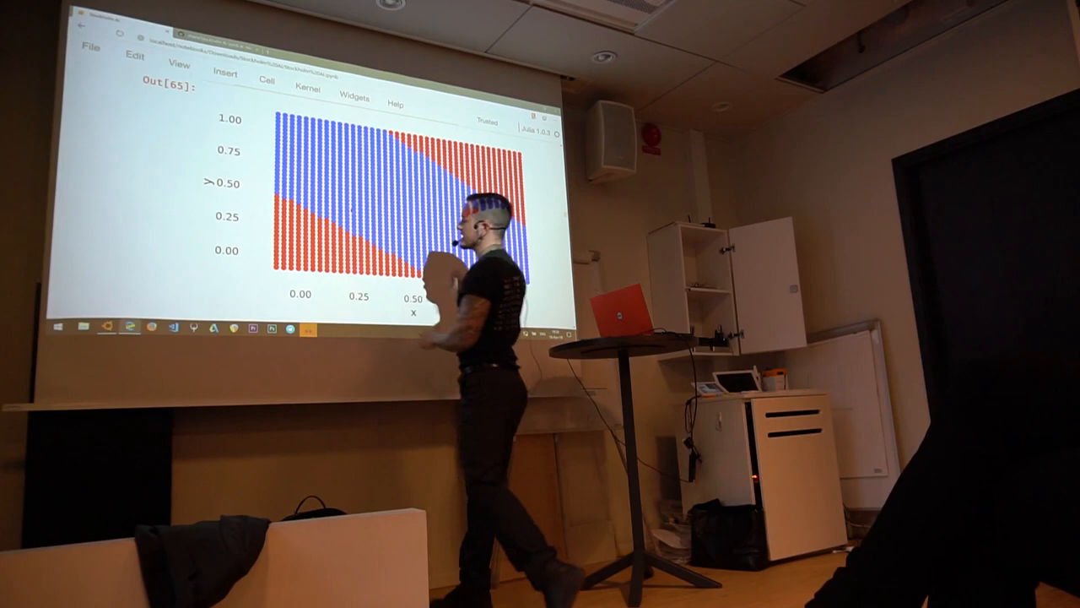
pyautogui.scroll(-3)
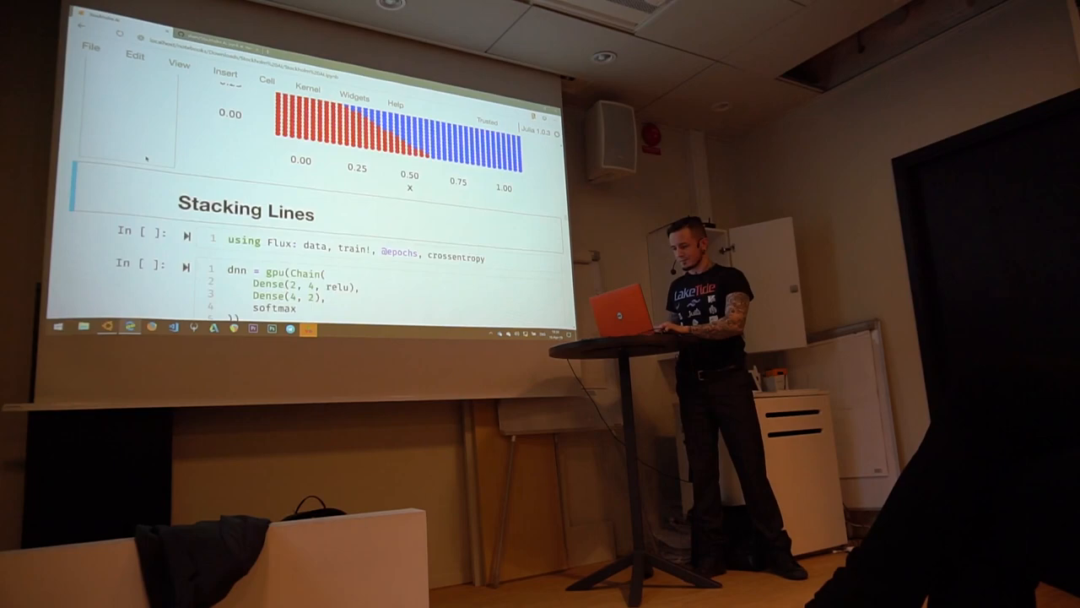
# Generate noisy Gaussian XOR data and scatter the four red and blue clusters.
pyautogui.scroll(-3)
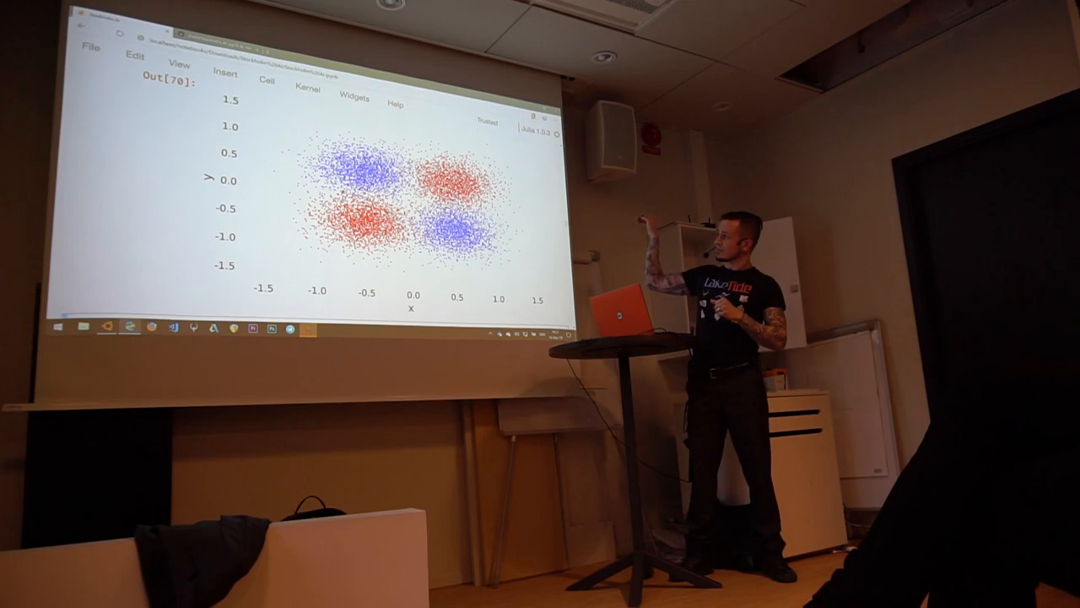
pyautogui.scroll(-3)
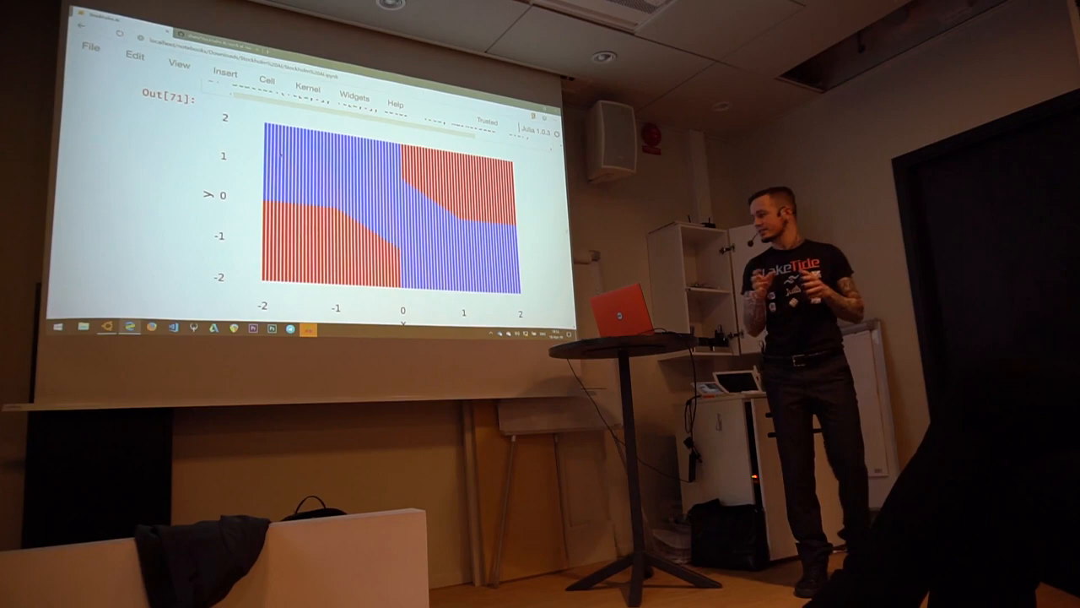
# Scroll up to the MNIST cell using MLDatasets, batches of 10, viewmnist and cbmnist.
pyautogui.scroll(3)
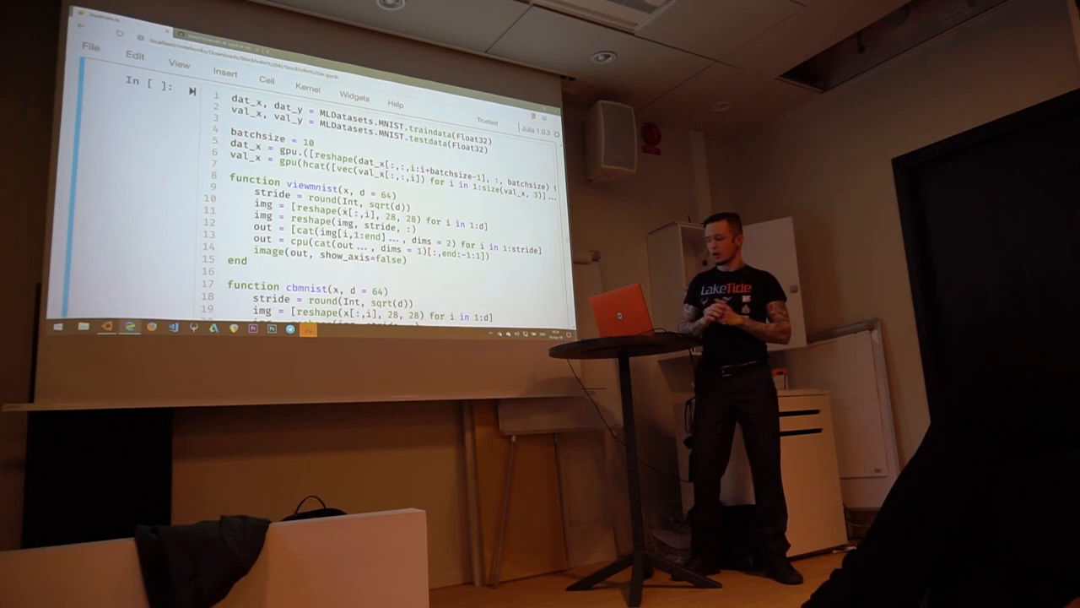
# Scroll down to the cell defining encoder, decoder, Chain(encoder, decoder), mse loss and ADAM.
pyautogui.scroll(-3)
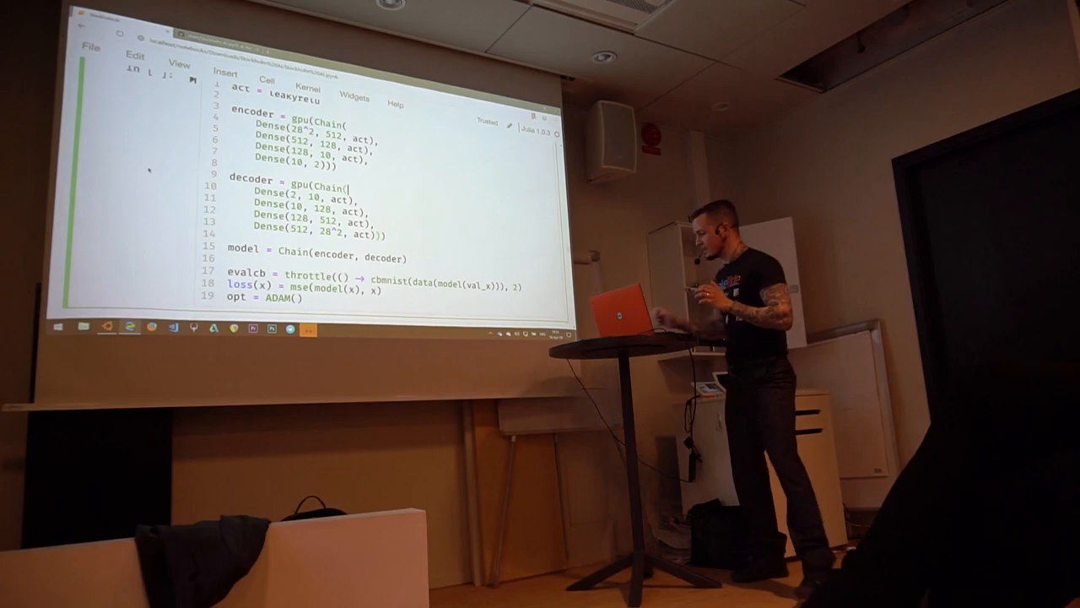
pyautogui.scroll(-3)
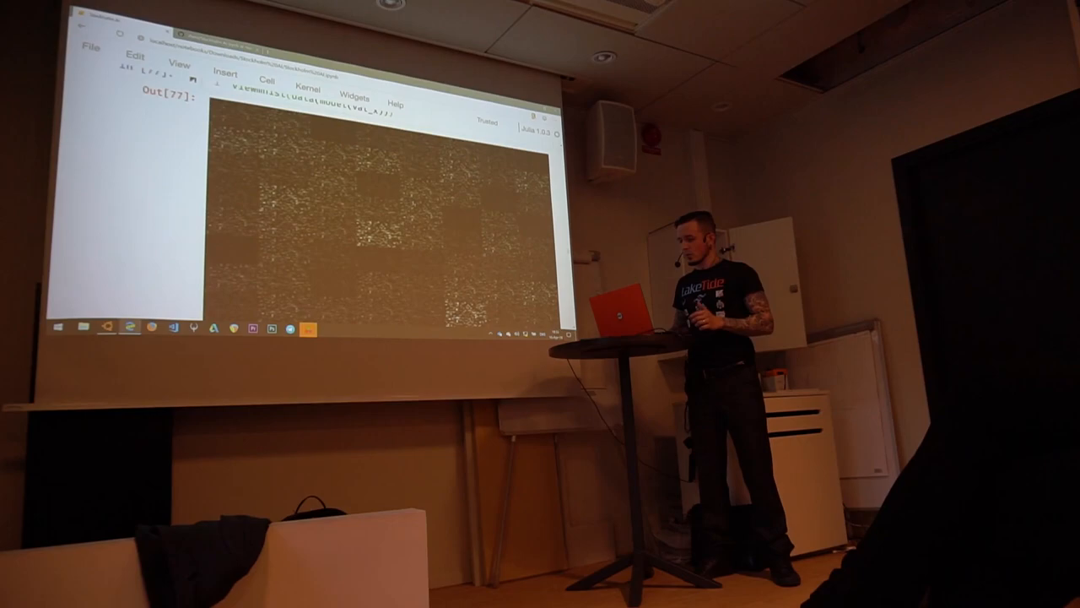
# Scroll past the Flux.train! cell on the first 1000 samples toward the BSON and PCA cells.
pyautogui.scroll(-3)
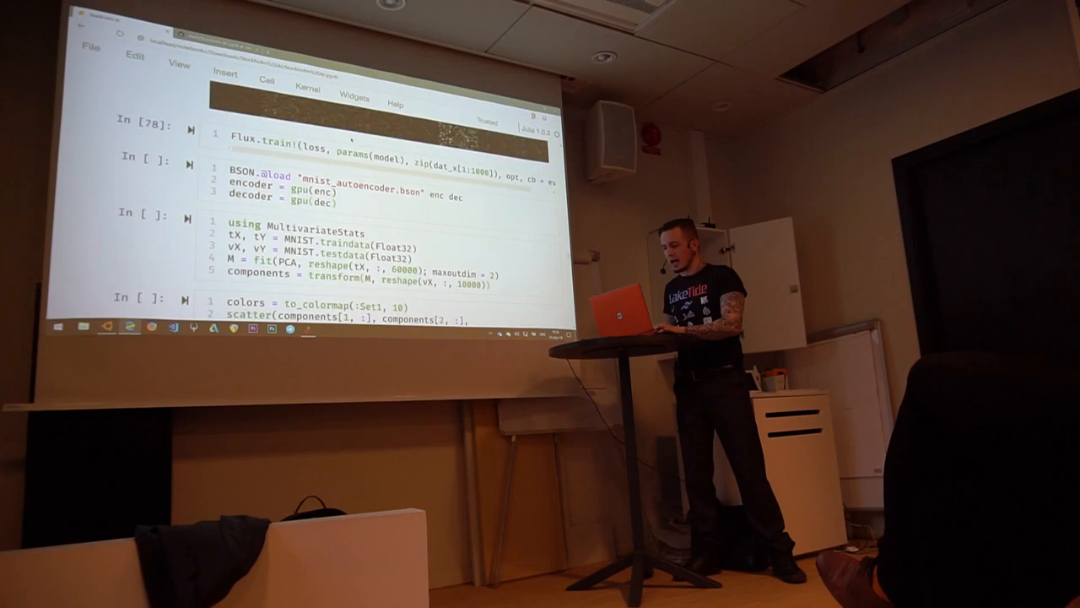
# Scroll down to the two-component PCA scatter plot of the MNIST test digits.
pyautogui.scroll(-3)
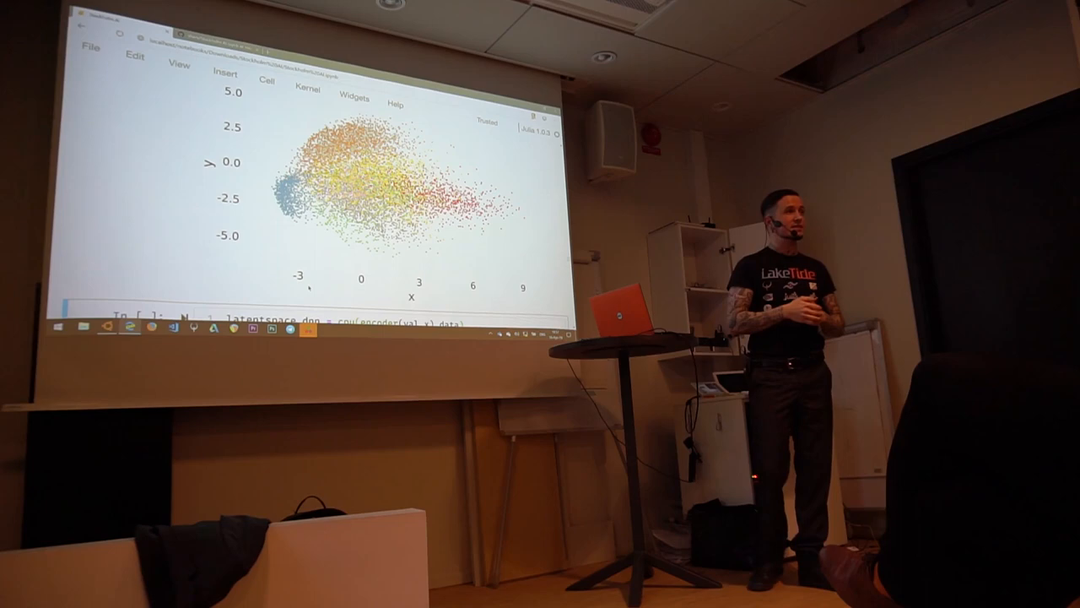
pyautogui.scroll(-3)
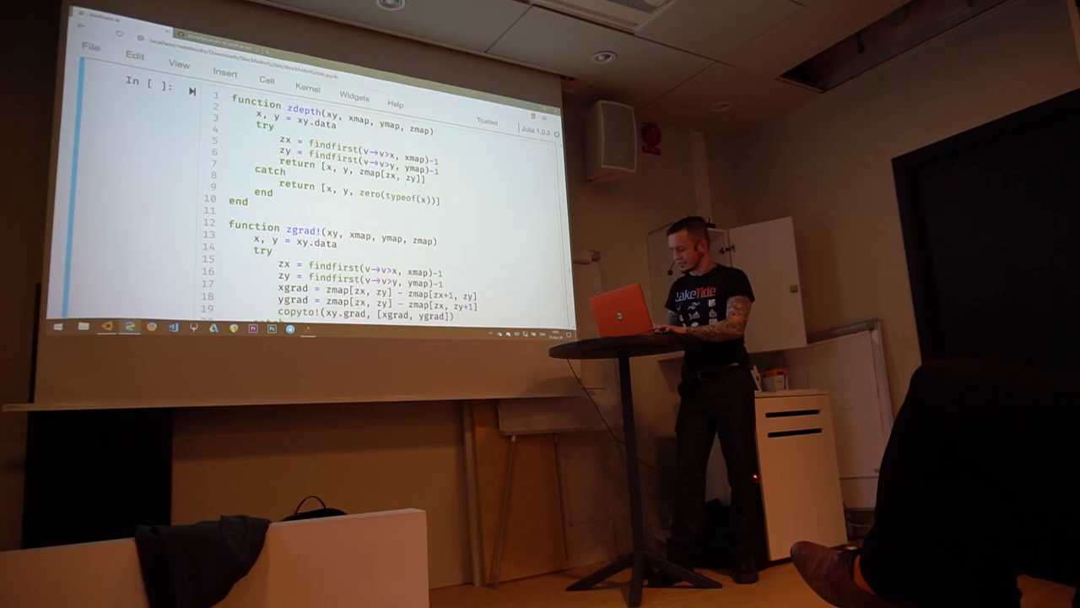
# Scroll past the zdepth/zgrad!/descend function cell to the MONKEY SADDLE cell.
pyautogui.scroll(-3)
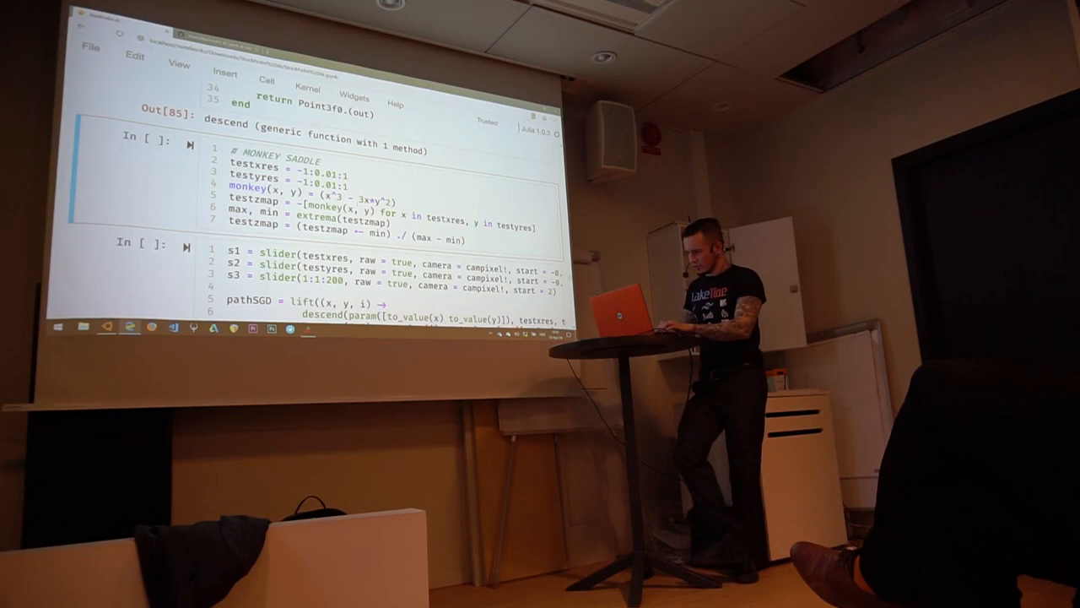
pyautogui.scroll(-3)
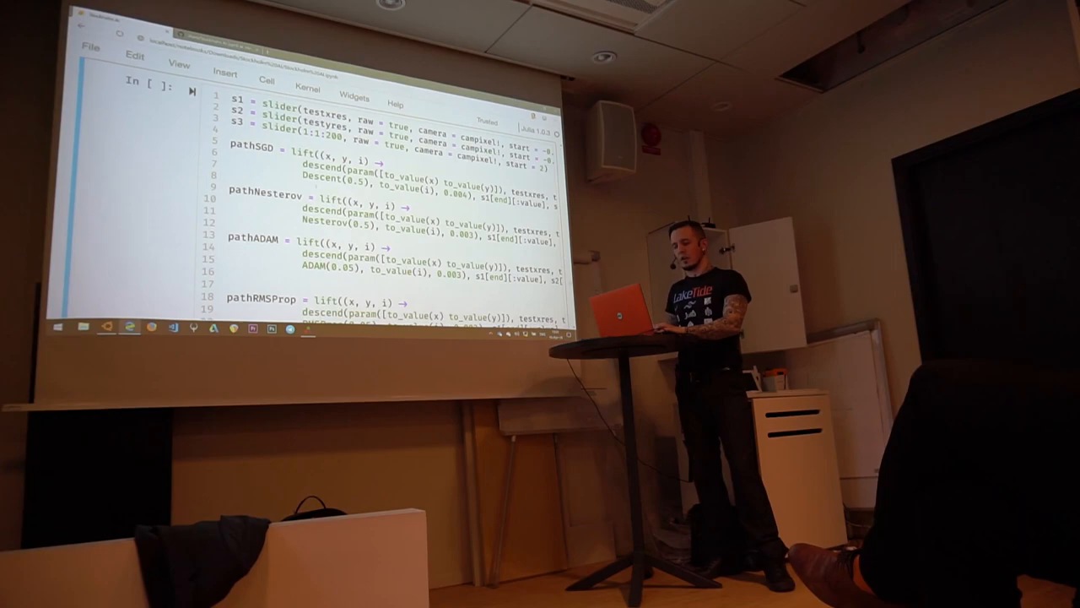
# Scroll through the loss-landscape cell plotting SGD, Nesterov, ADAM and RMSProp descent paths.
pyautogui.scroll(-3)
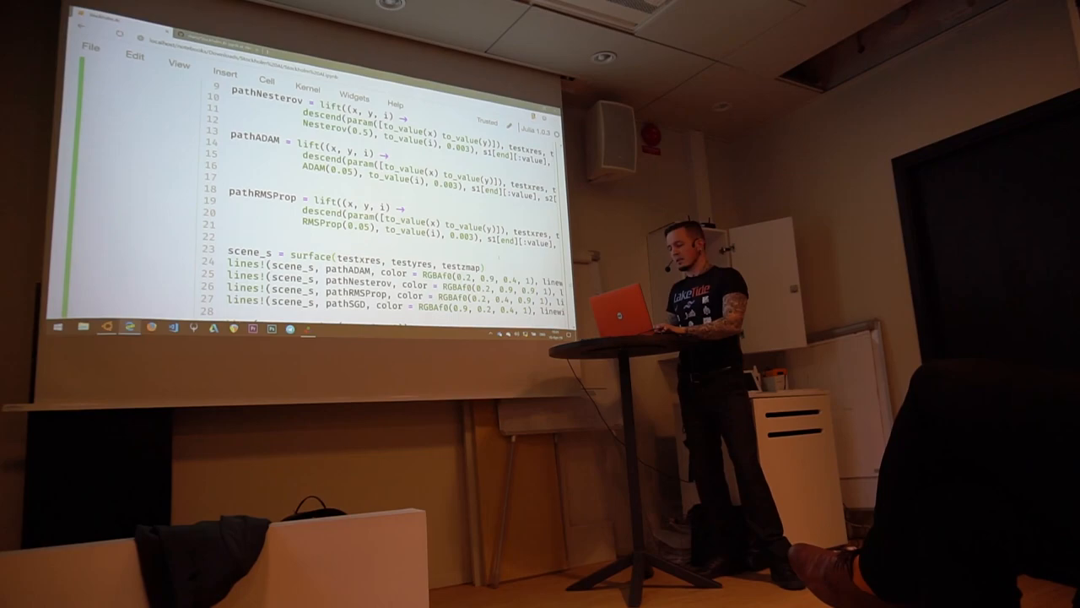
pyautogui.scroll(3)
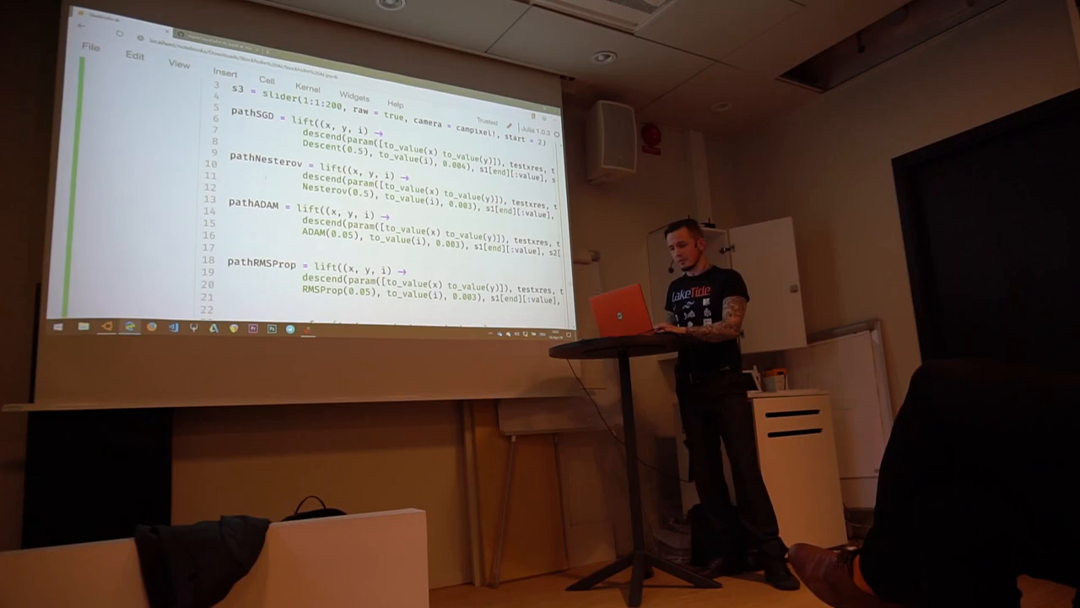
pyautogui.scroll(-3)
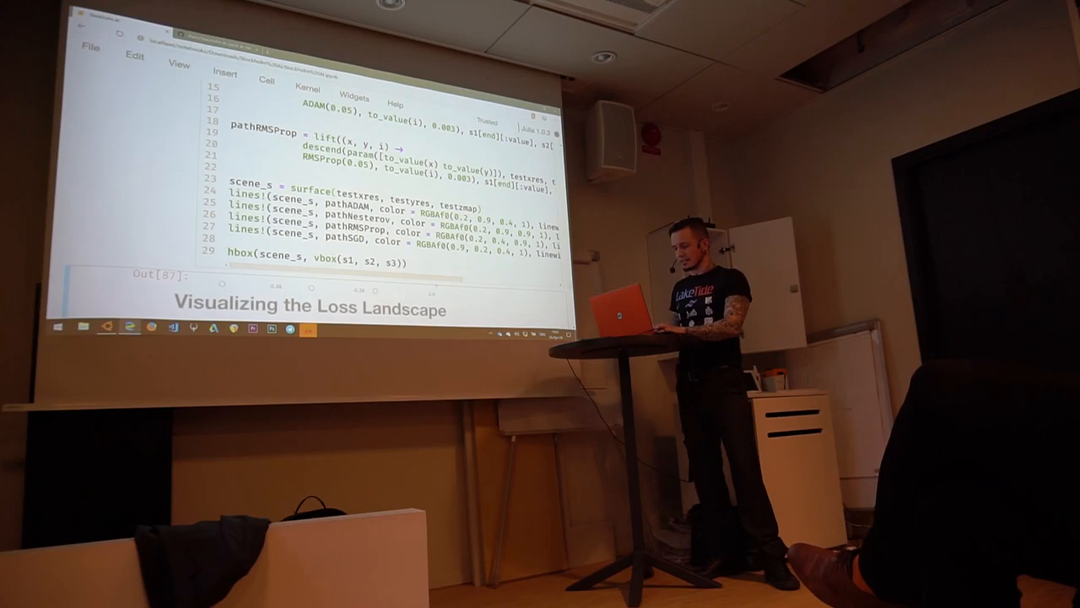